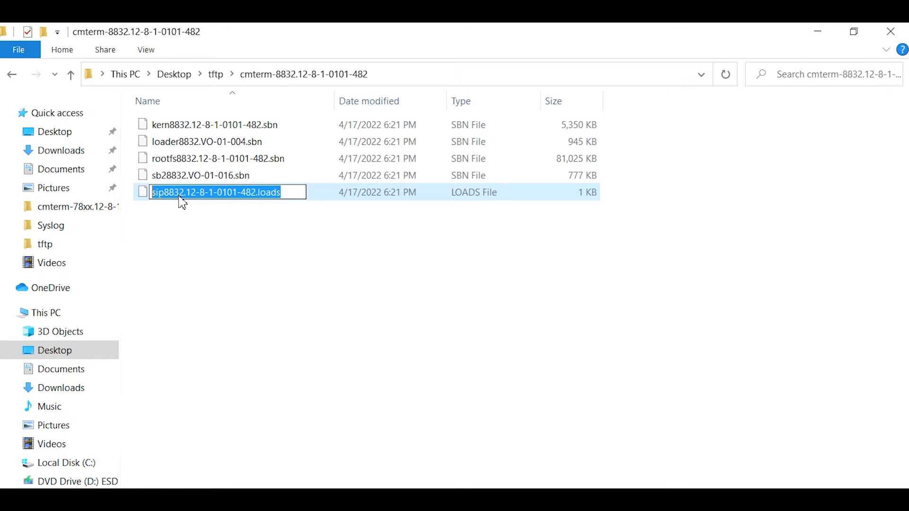
mouse_move(286, 271)
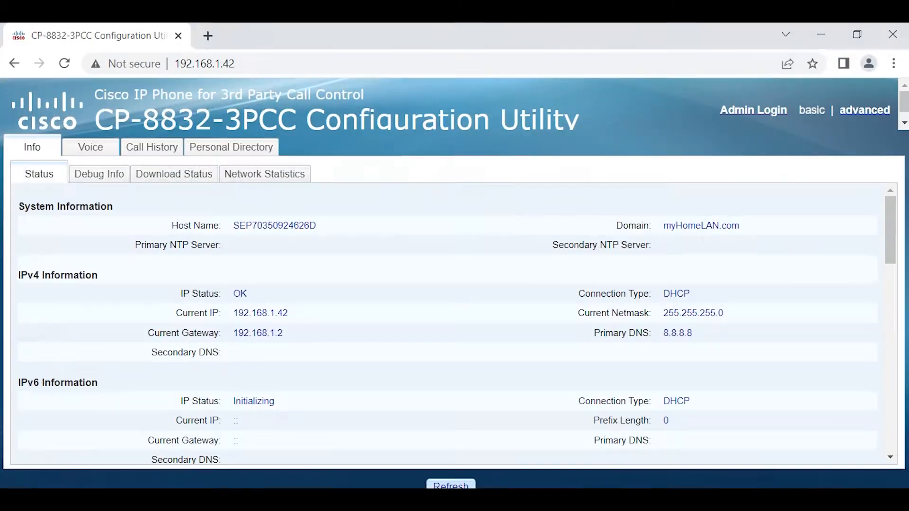
mouse_move(759, 122)
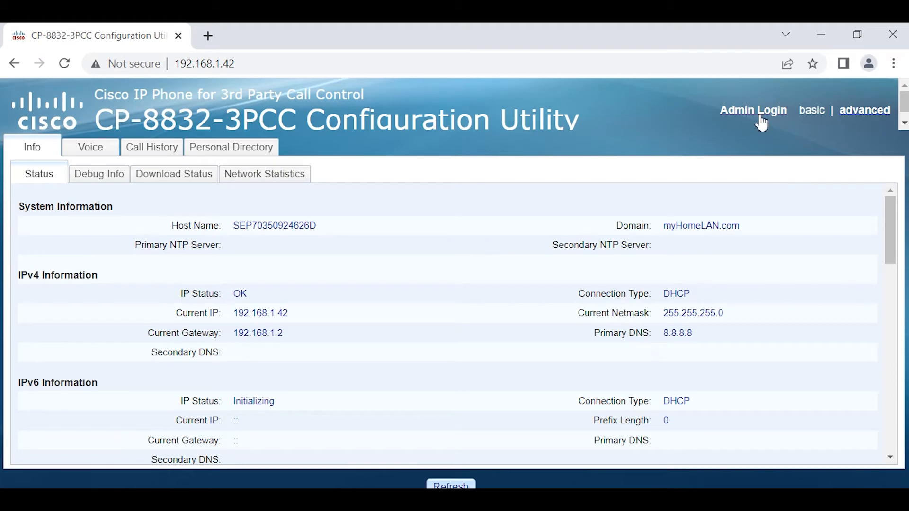
- Enter admin login, switch to the advanced view, and go to the Voice settings
left_click(753, 109)
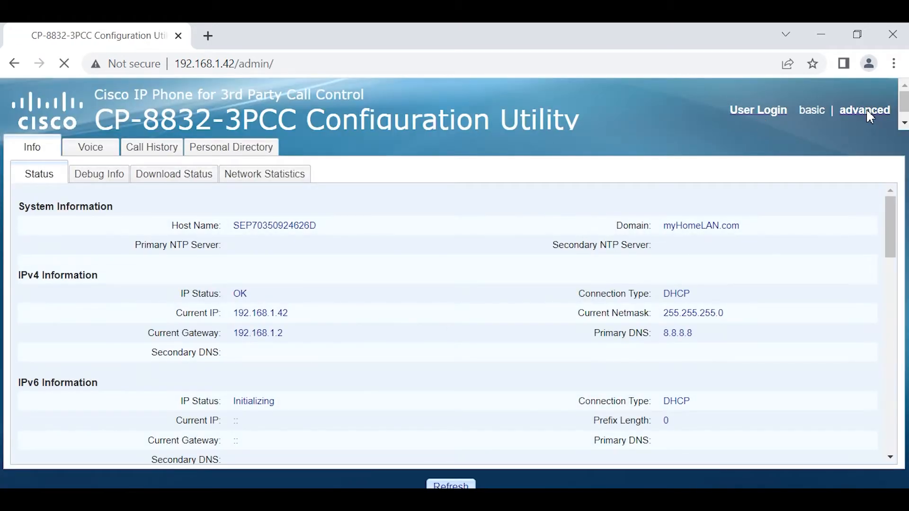
left_click(865, 109)
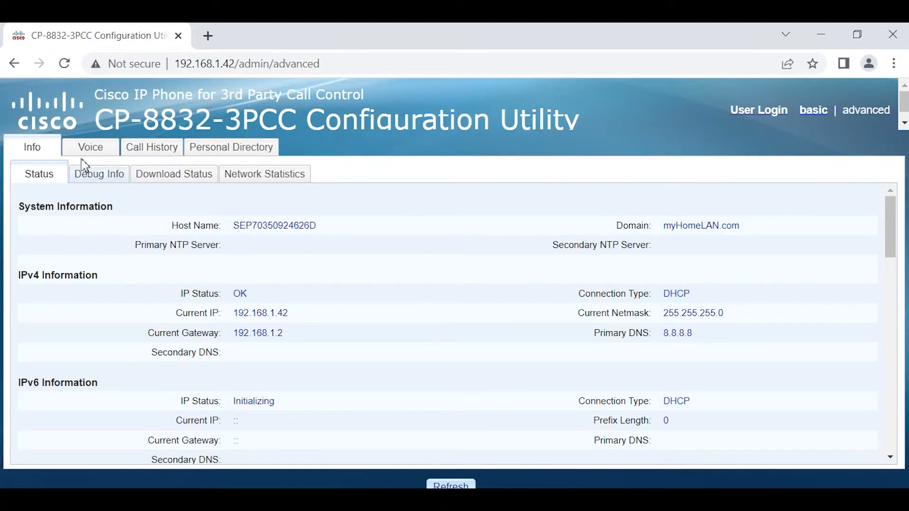
left_click(90, 146)
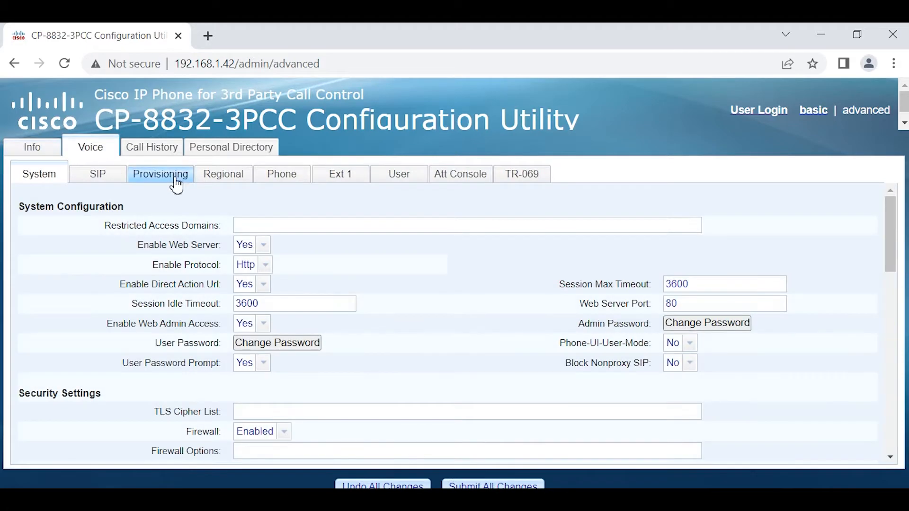
- In Provisioning, set Upgrade Enable to Yes with rule tftp://192.168.1.53/sip8832.12-8-1-0101-482.loads
left_click(160, 174)
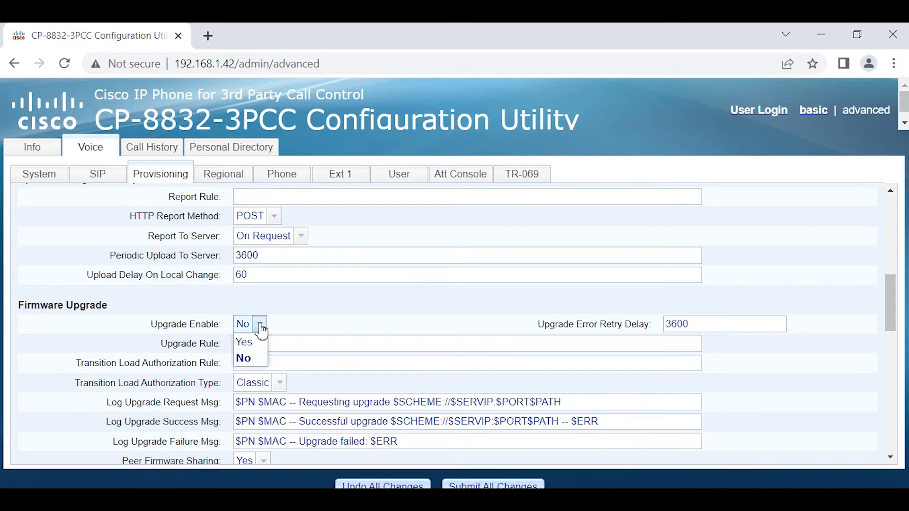
left_click(243, 341)
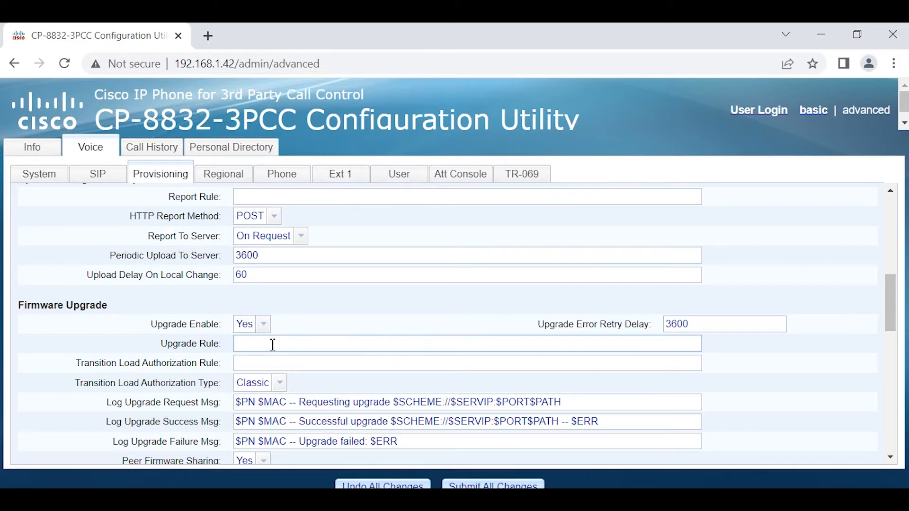
type("tftp")
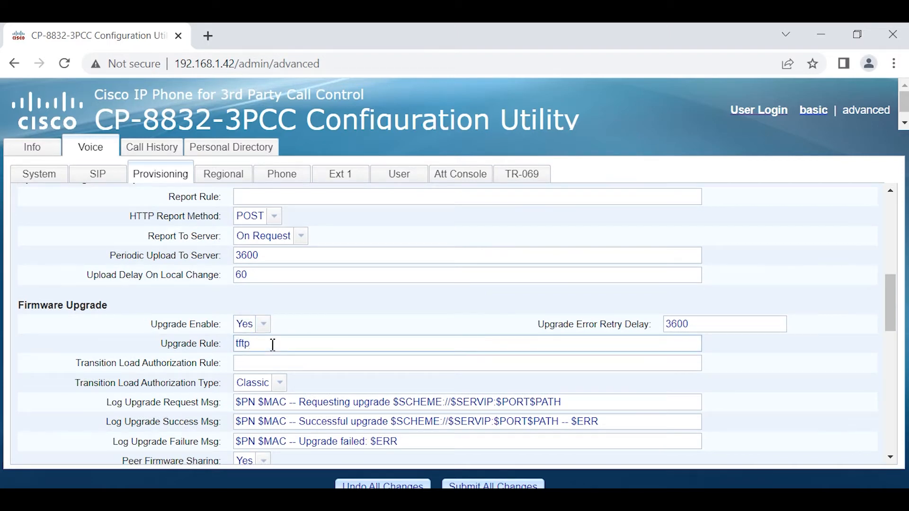
type("://")
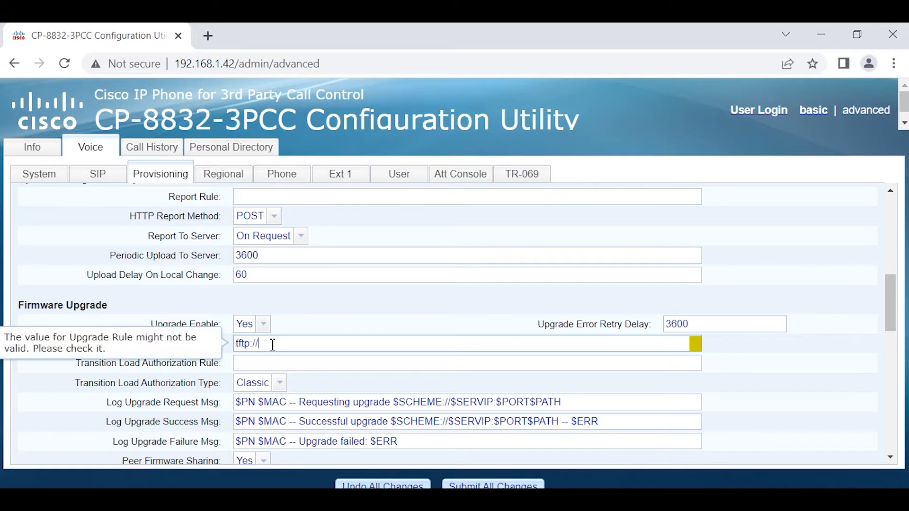
type("192")
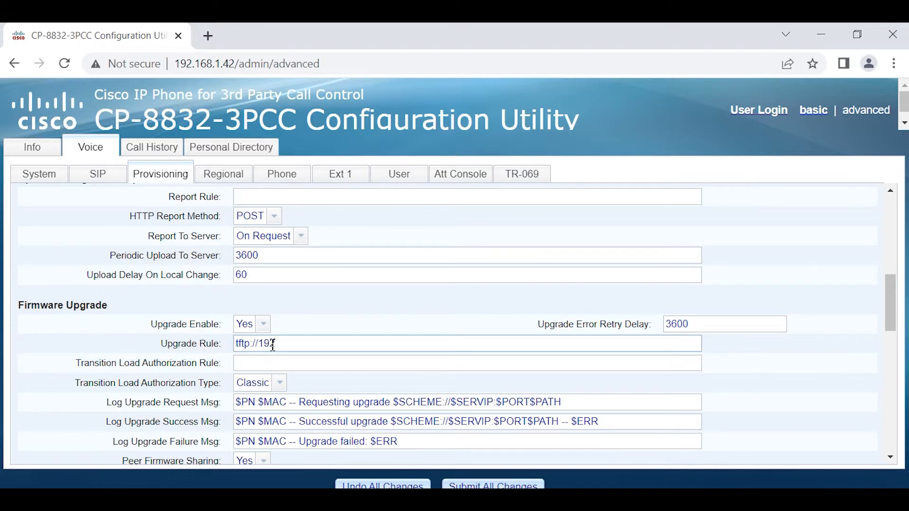
type("168.1.")
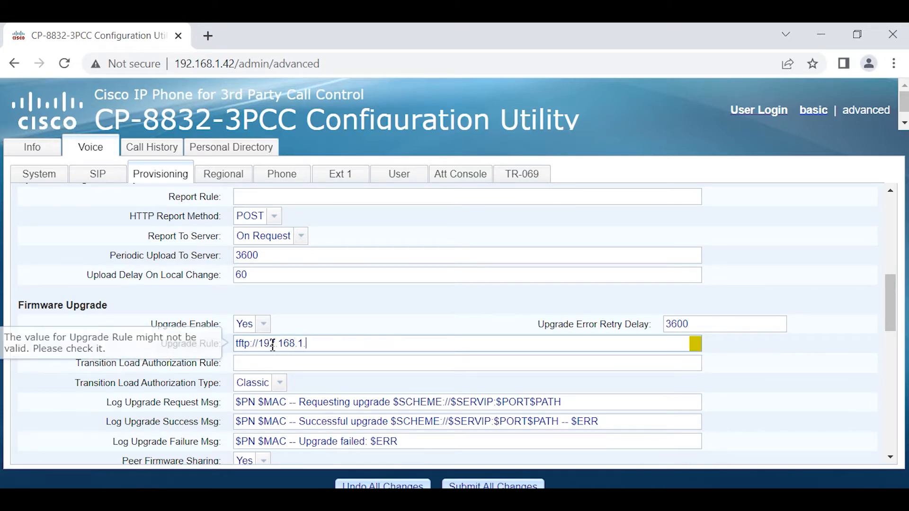
type("53")
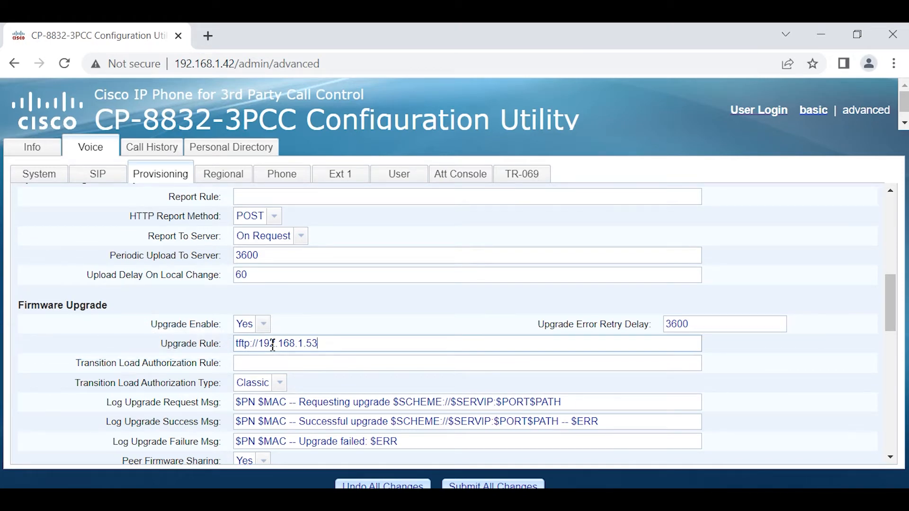
type("/sip8832.12-8-1-0101-482.loads")
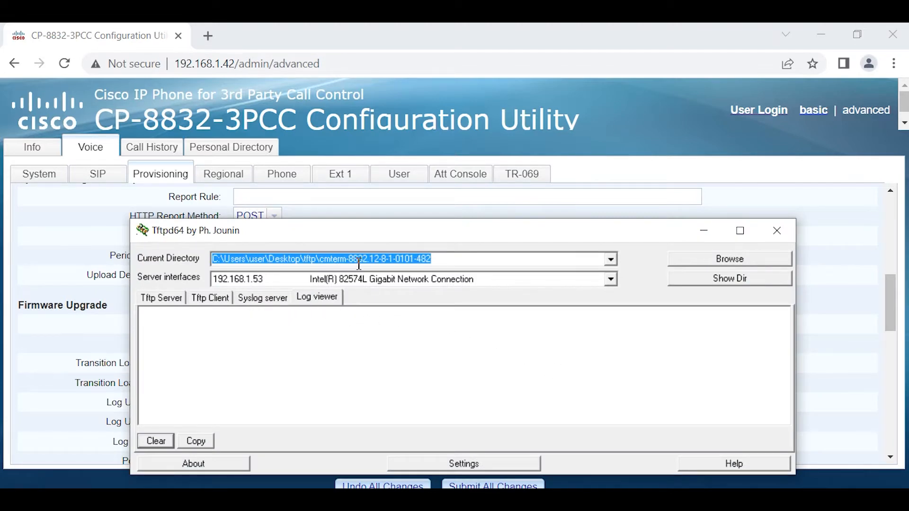
- Return to the provisioning page and submit all configuration changes
left_click(776, 230)
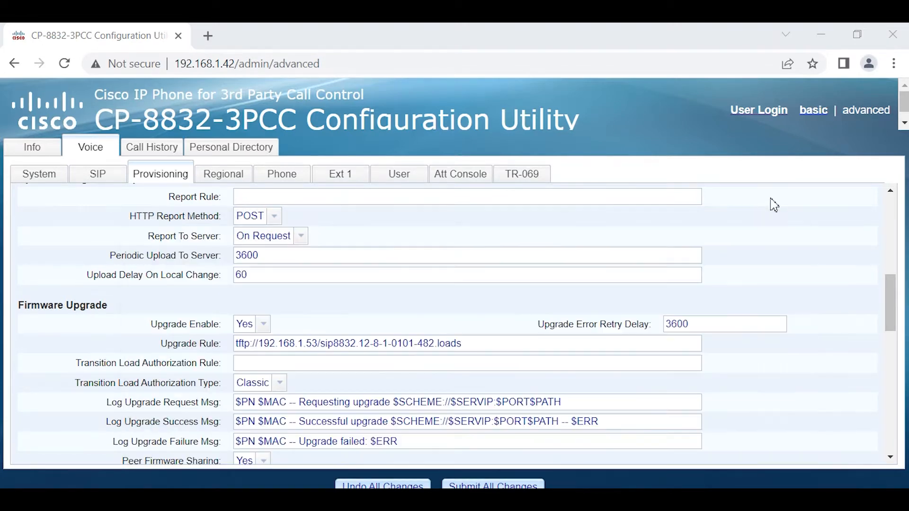
left_click(492, 486)
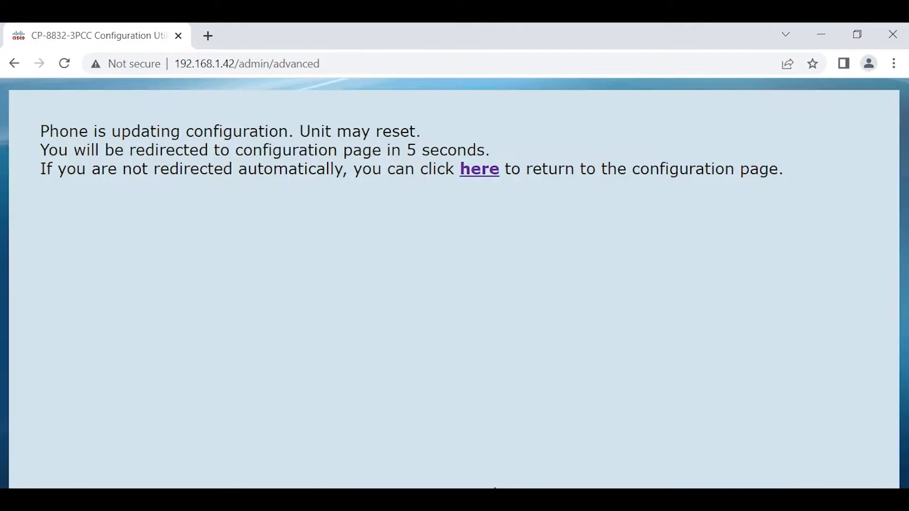